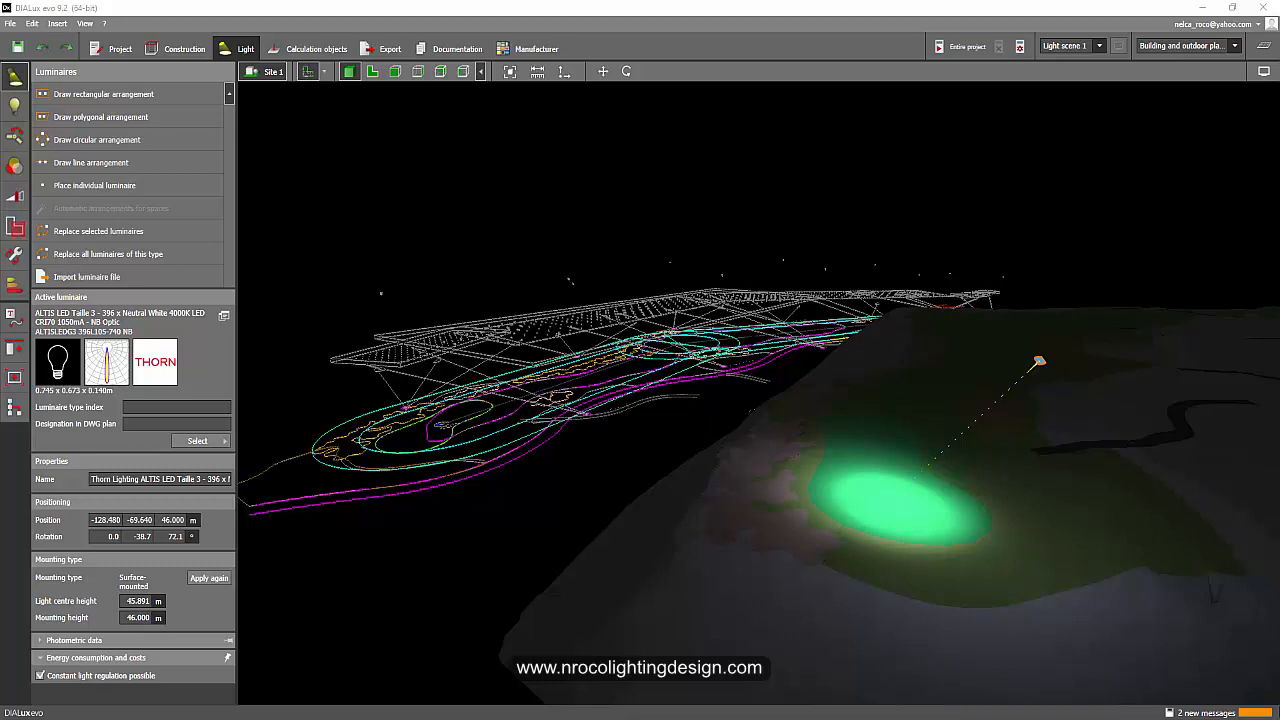
mouse_move(424, 536)
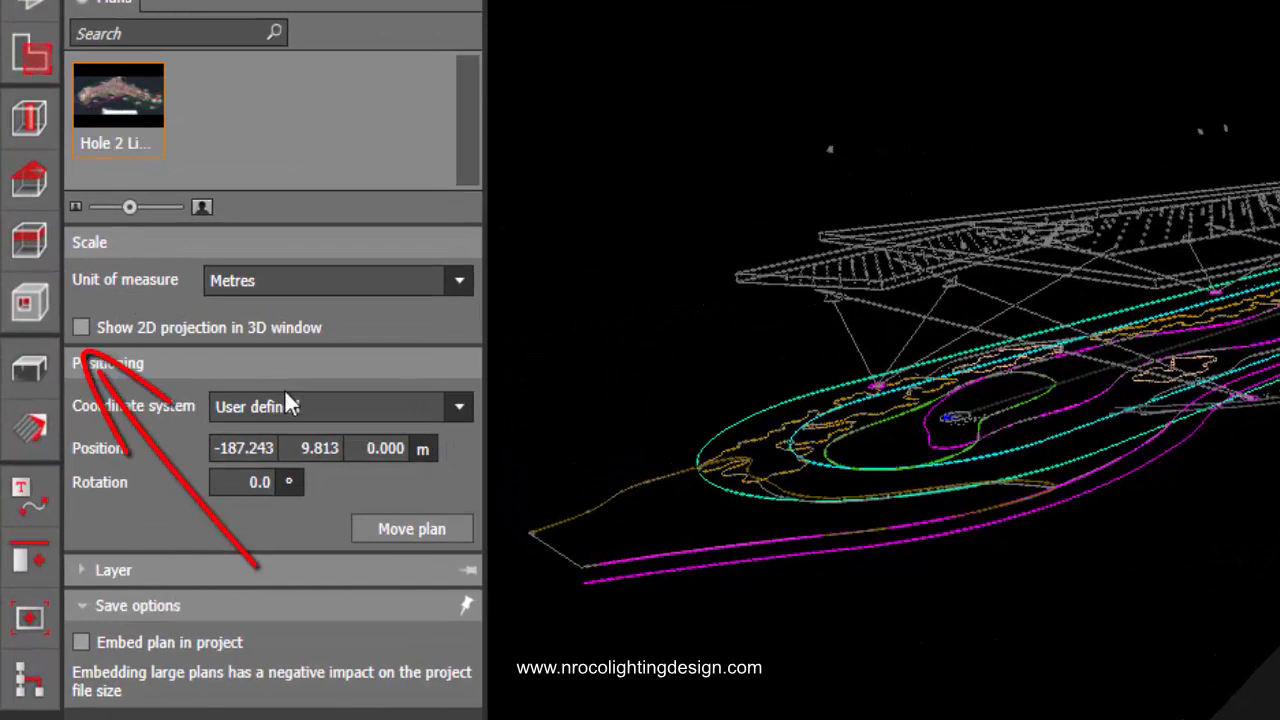
mouse_move(244, 360)
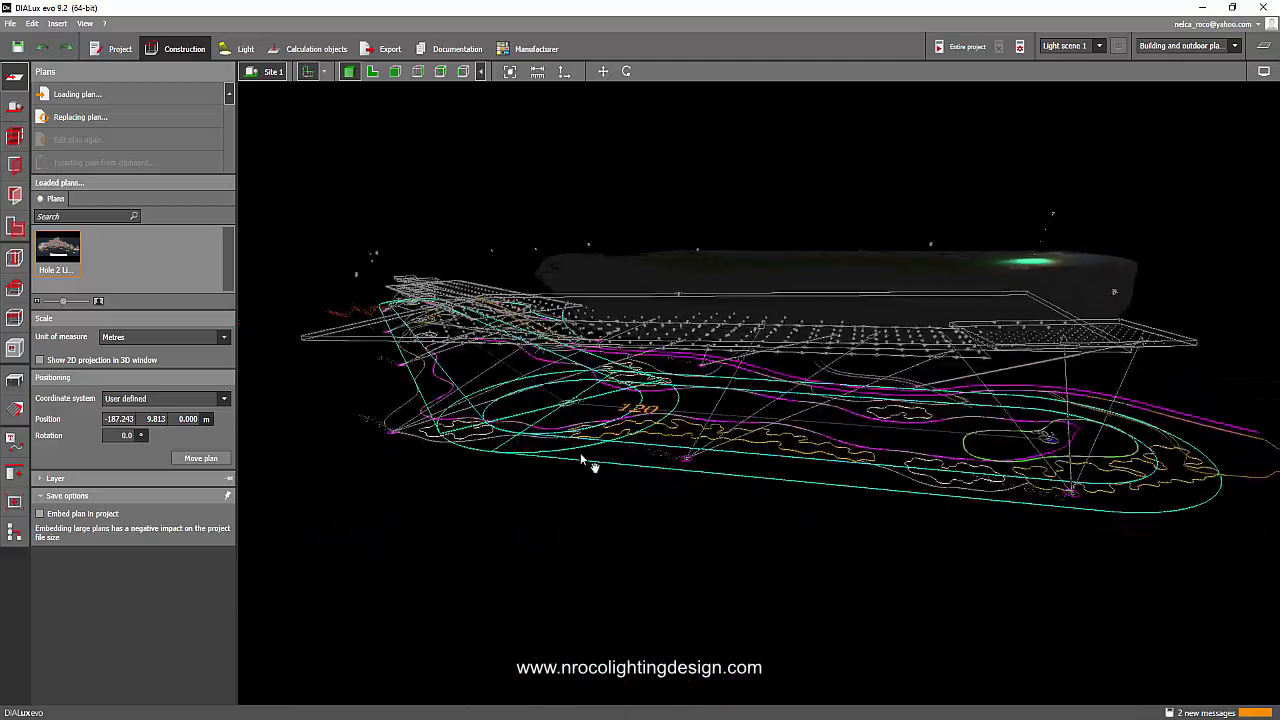
Step: Orbit the 3D view until the site is seen edge-on, plan floating above the terrain
left_click_drag(584, 464, 684, 478)
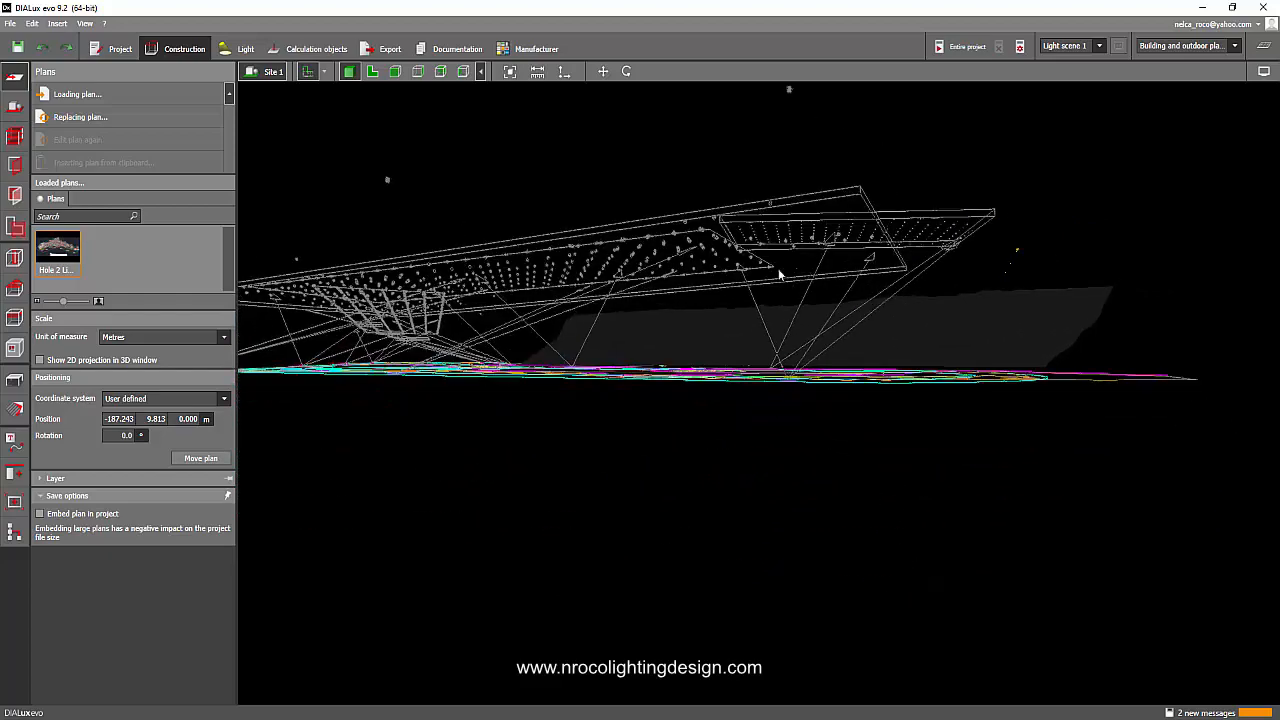
left_click_drag(780, 276, 744, 370)
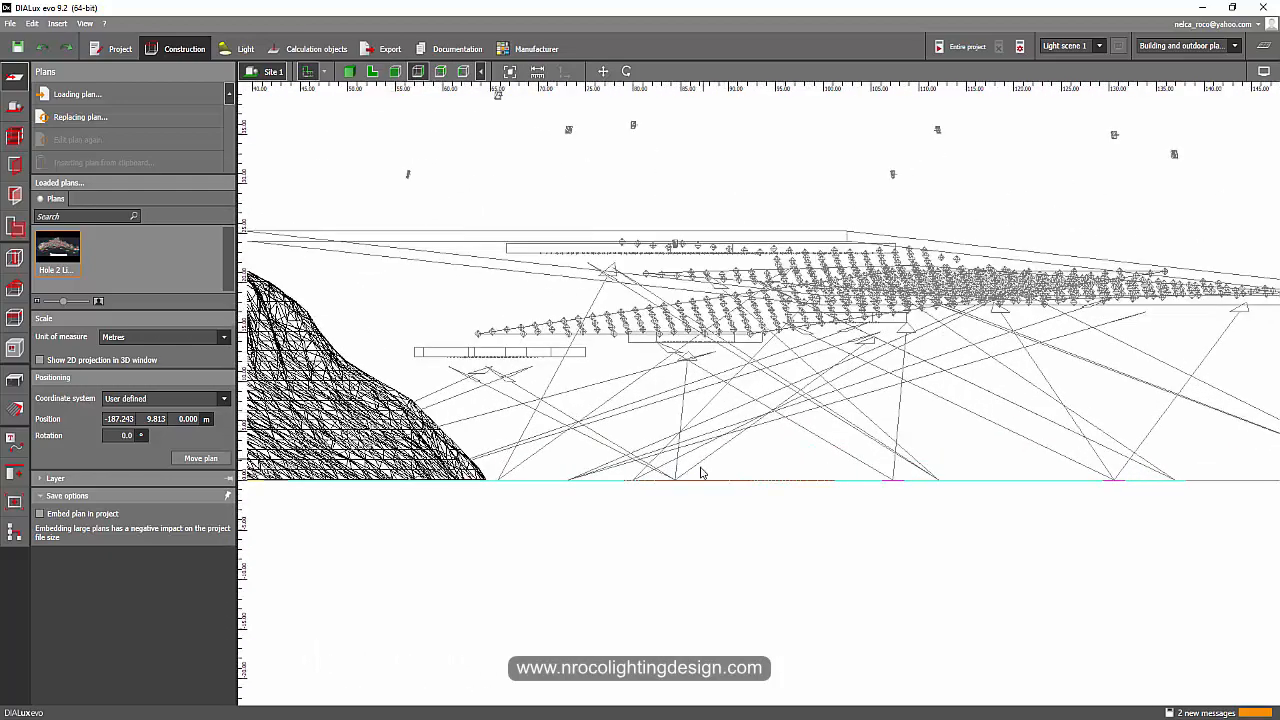
mouse_move(810, 528)
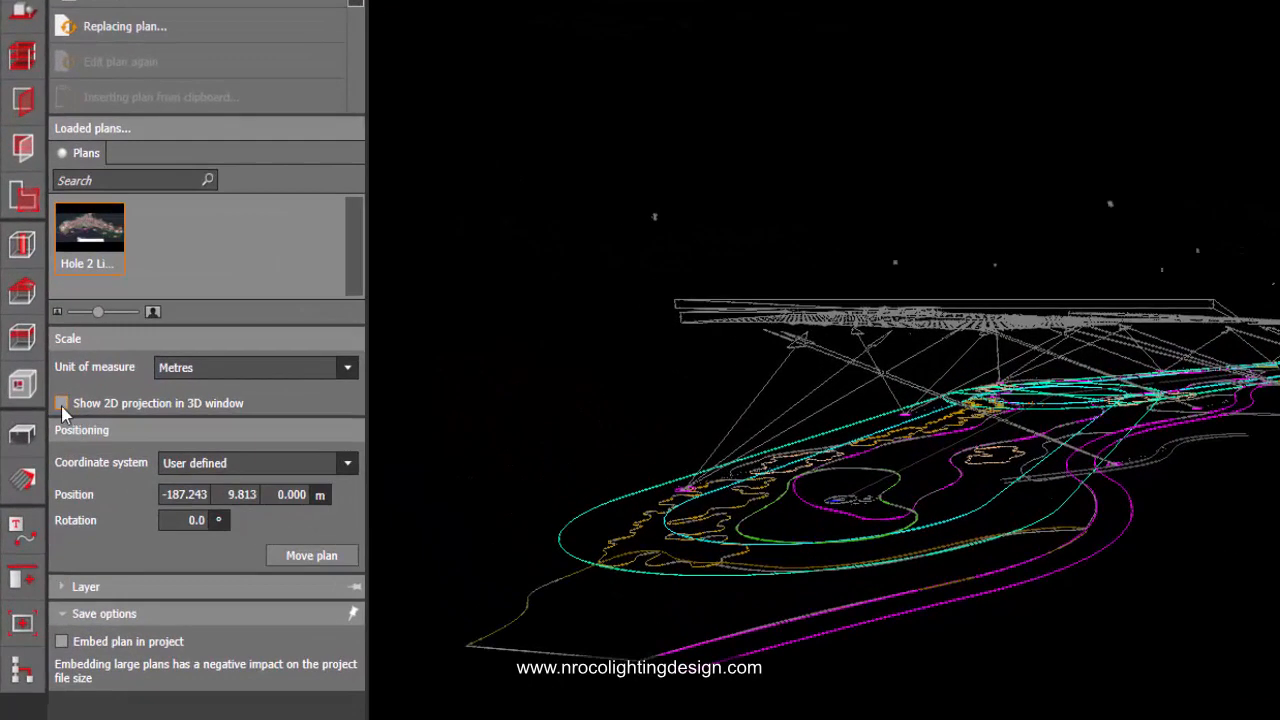
Step: Enable 'Show 2D projection in 3D window' so the hole-2 CAD drawing lies flat at ground level
left_click(60, 402)
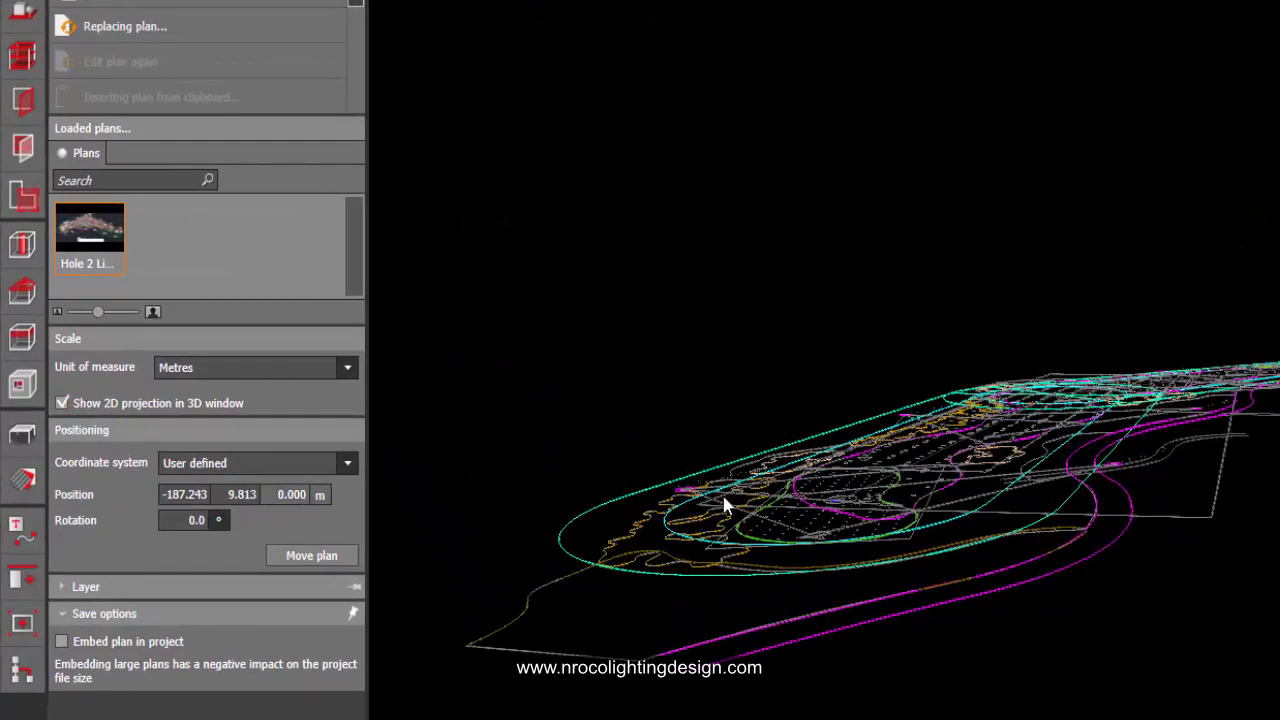
left_click_drag(724, 504, 844, 464)
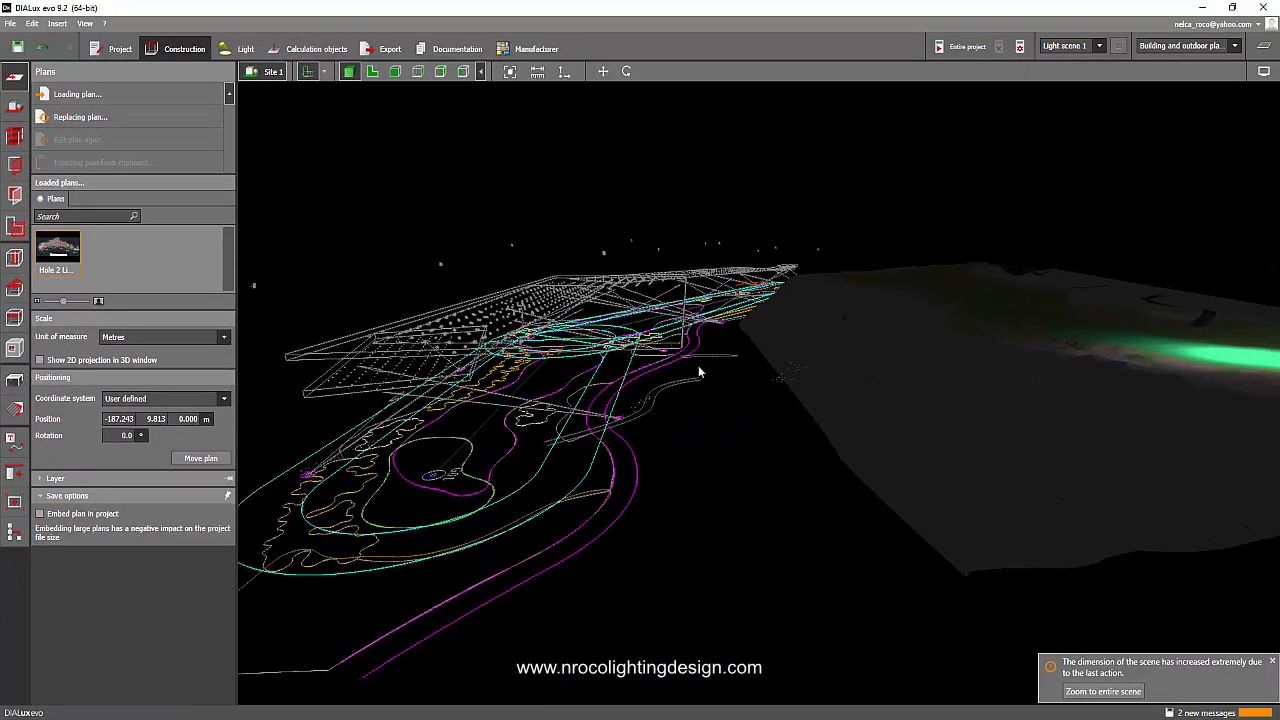
left_click_drag(700, 372, 810, 378)
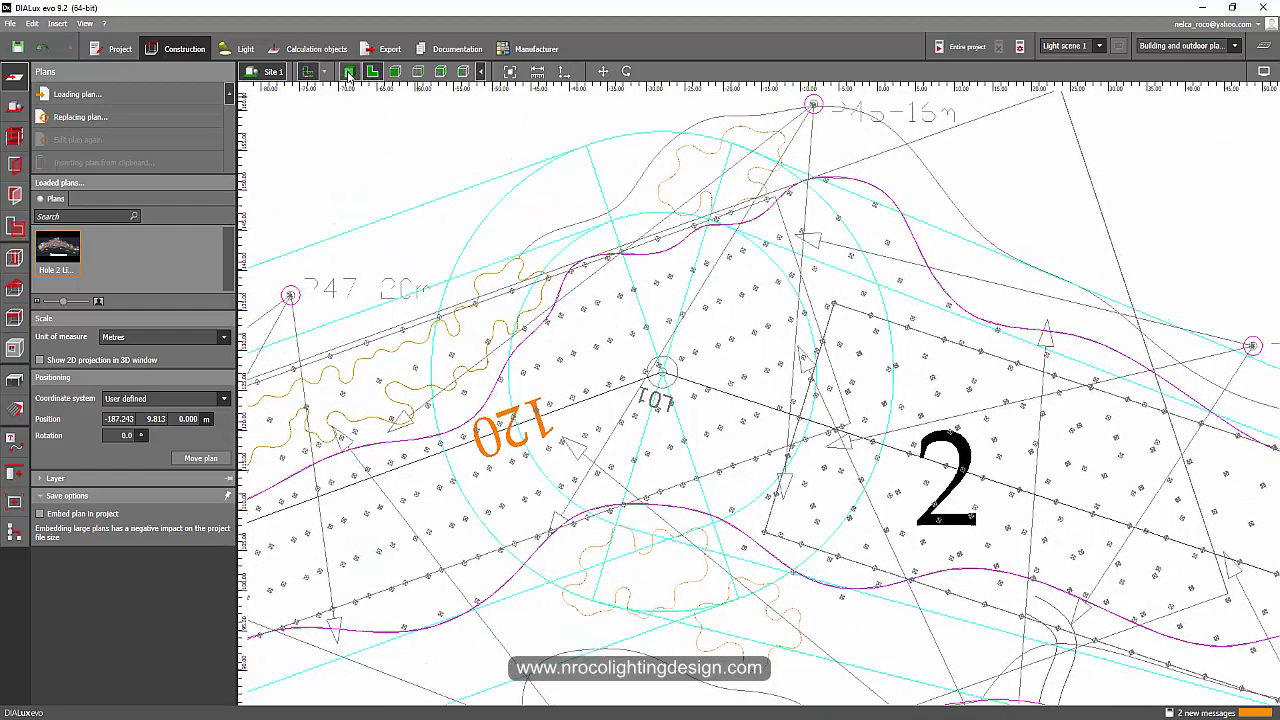
left_click(348, 72)
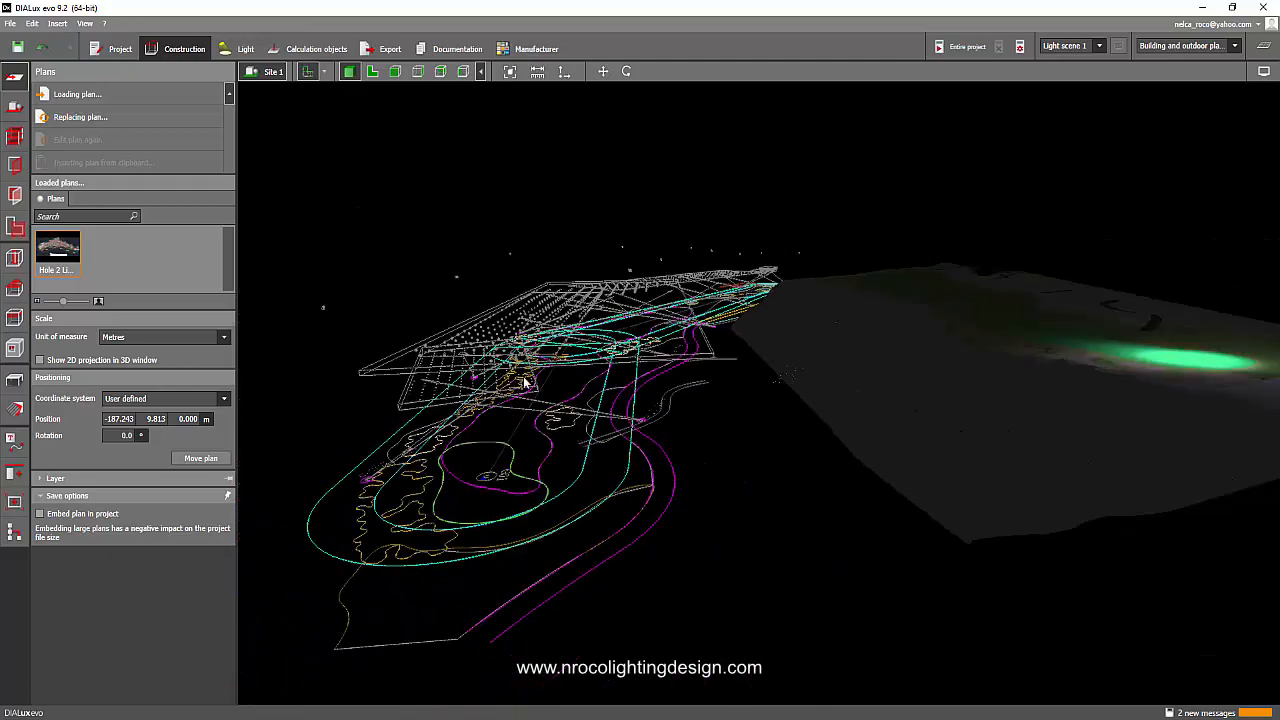
left_click_drag(524, 384, 836, 396)
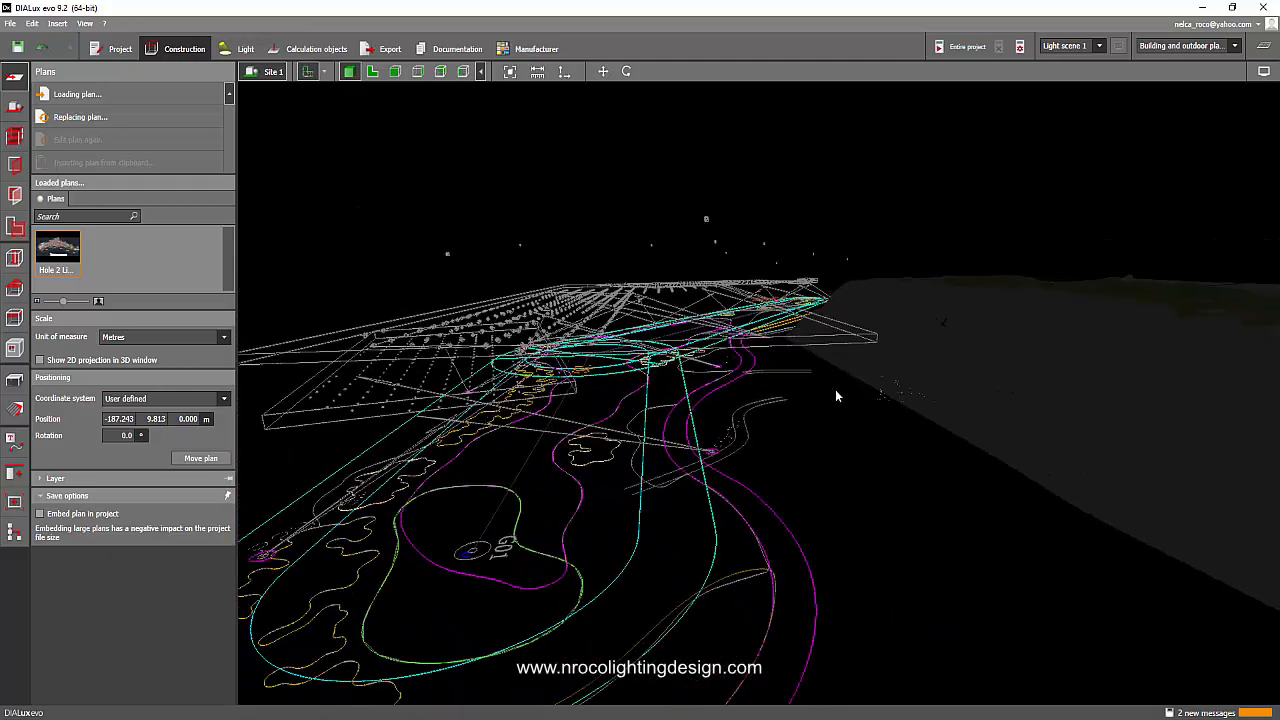
left_click_drag(836, 396, 690, 410)
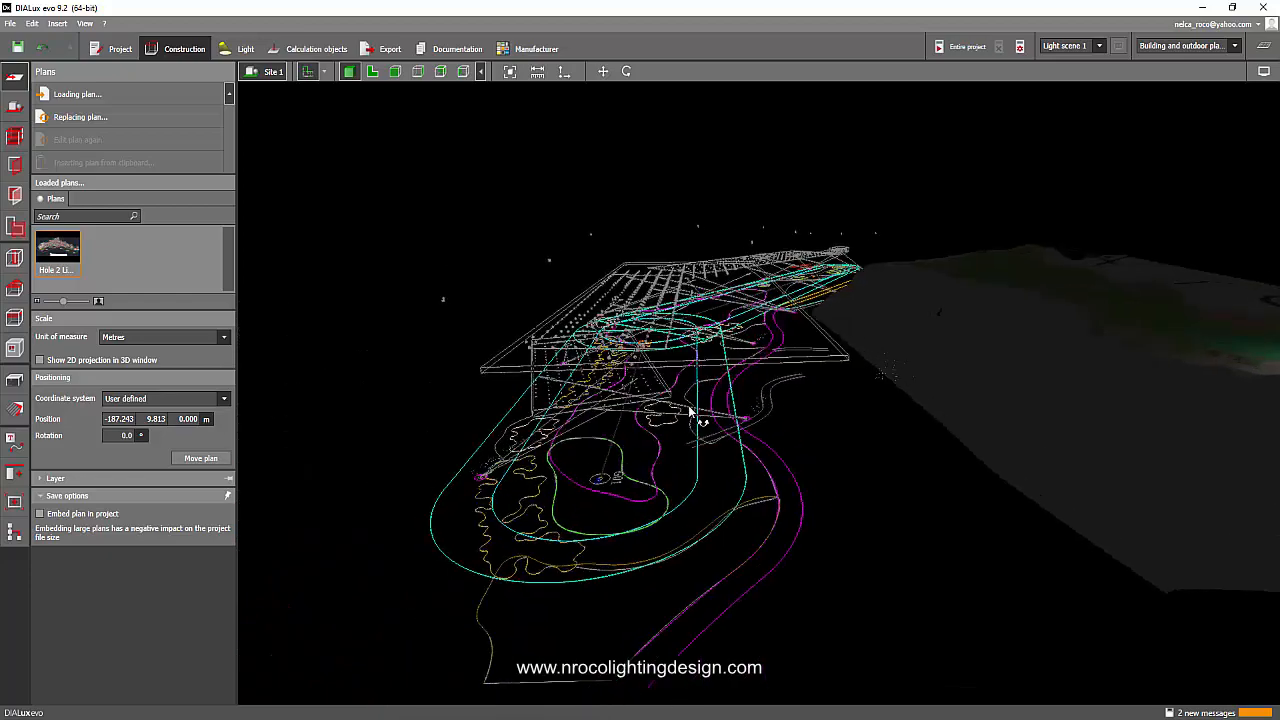
left_click_drag(690, 410, 564, 424)
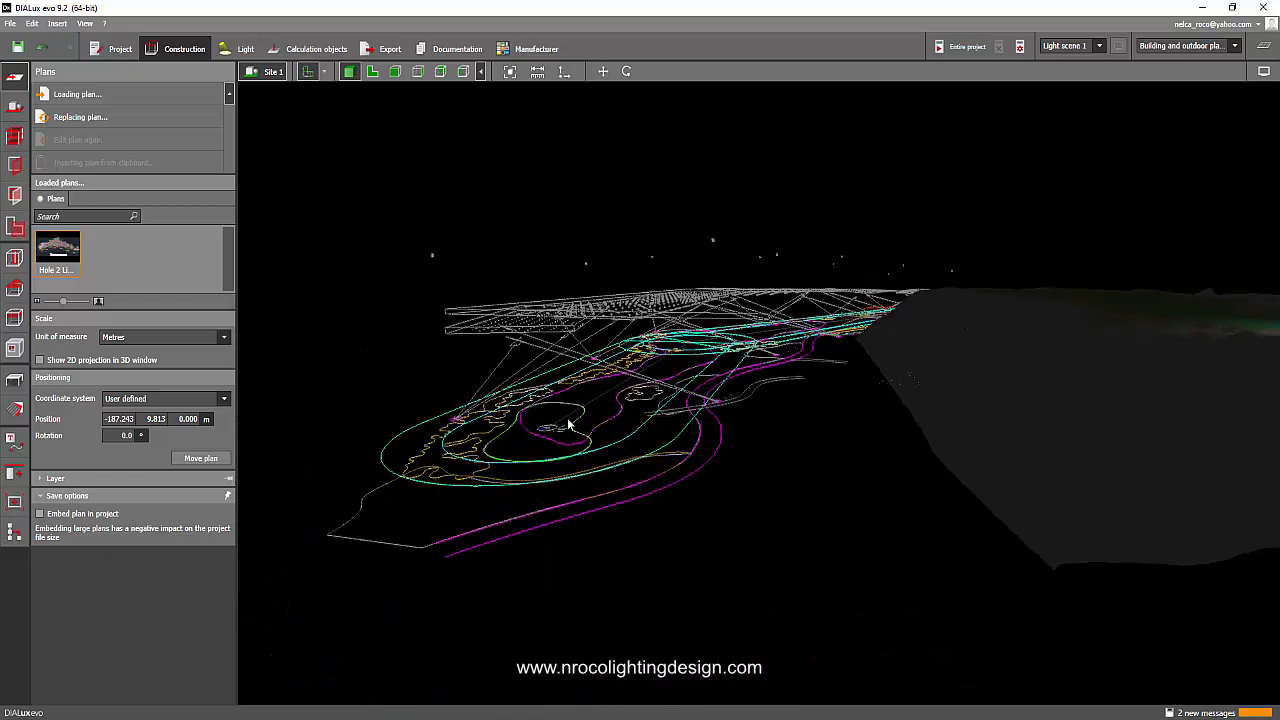